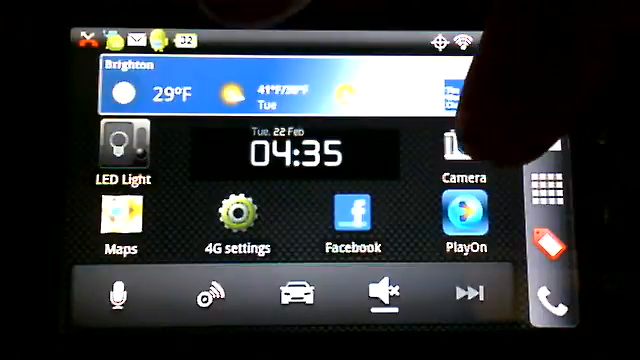
Step: Launch PlayOn from the home screen and connect to the PlayOn (Desktop) server
click(460, 216)
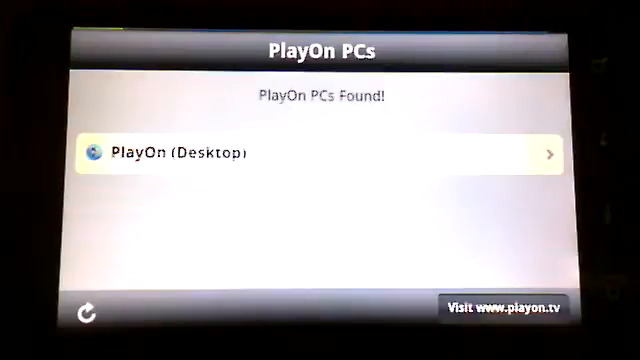
click(320, 152)
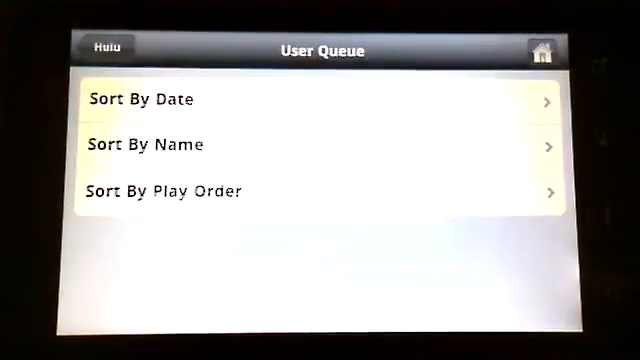
Step: Sort the Hulu queue by date and start The Simpsons s22e14 'Angry Dad: the Movie'
click(320, 100)
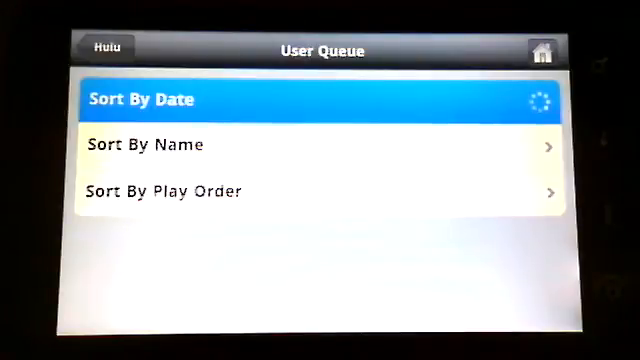
click(144, 100)
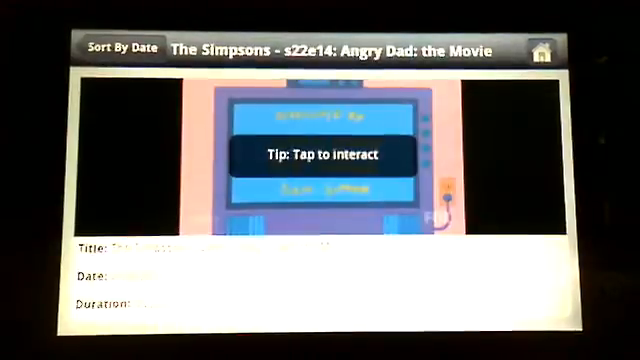
Step: Leave The Simpsons playback and browse Netflix New Arrivals to new movies to watch instantly
click(124, 48)
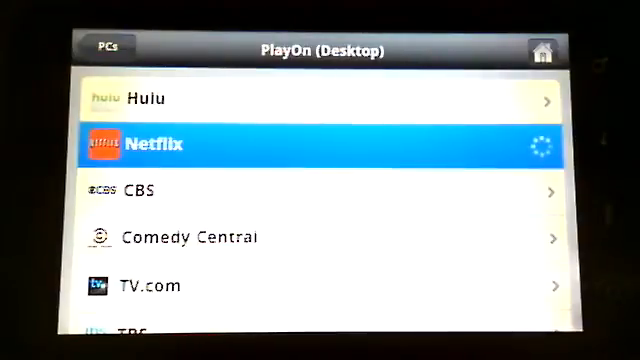
click(320, 144)
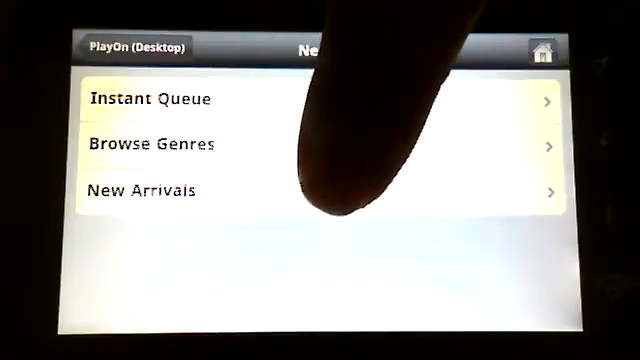
click(150, 190)
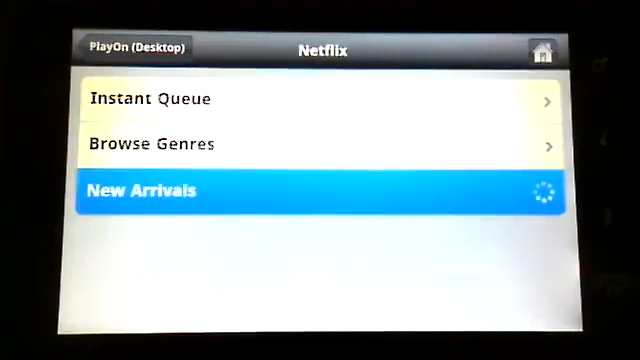
click(320, 190)
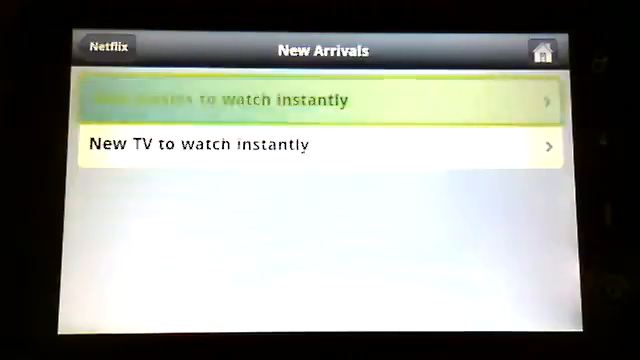
click(320, 100)
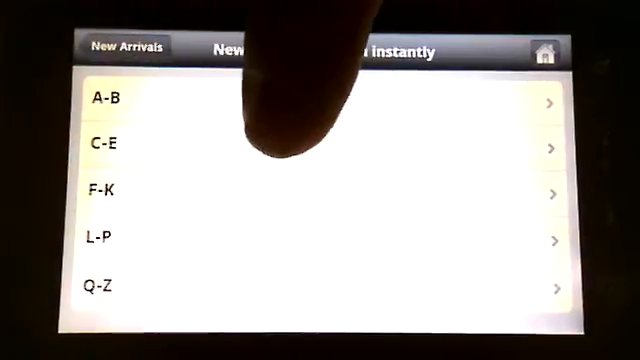
Step: Enter the C-E movie titles and start the movie The Calling
click(200, 144)
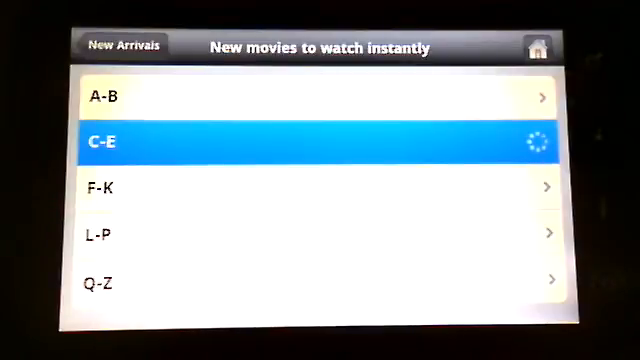
click(320, 140)
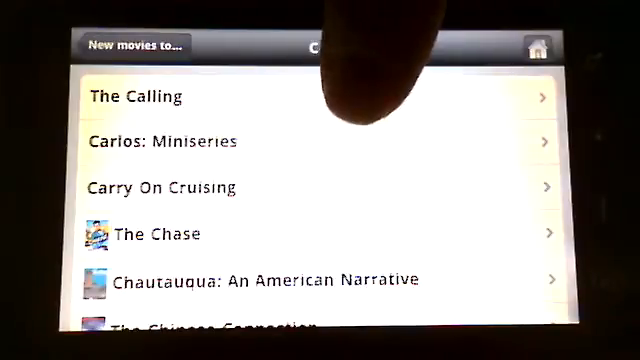
click(320, 96)
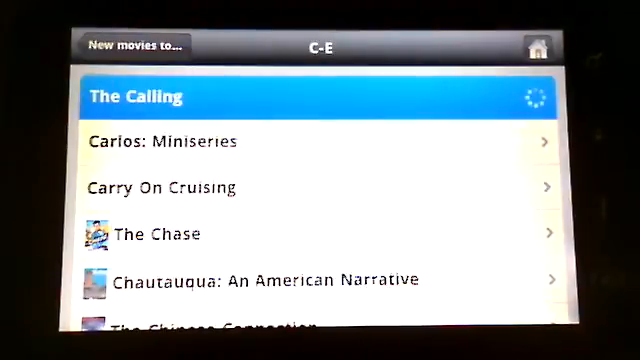
Step: Back out of Netflix to the desktop server's channel list (Hulu, Netflix, CBS, Comedy Central, TV.com)
click(316, 96)
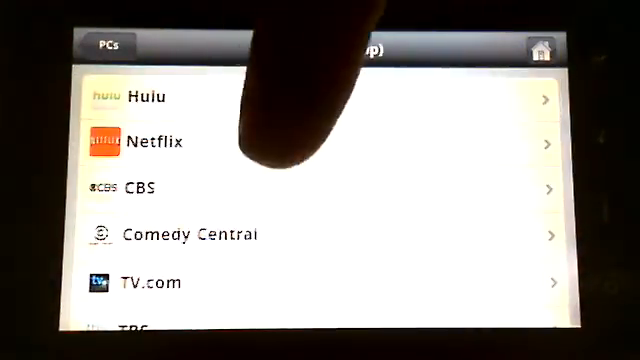
Step: Browse CBS Primetime to The Big Bang Theory's Full Episodes, Latest Videos and Clips
click(140, 188)
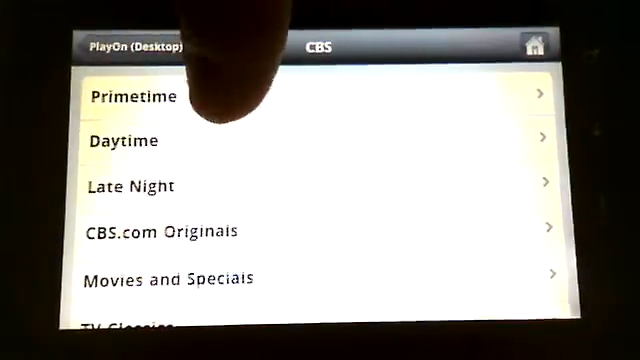
click(136, 96)
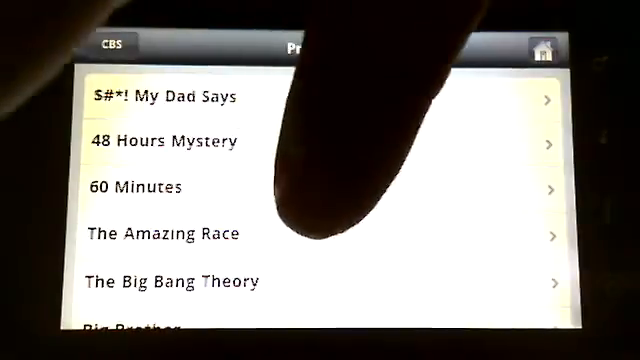
click(170, 280)
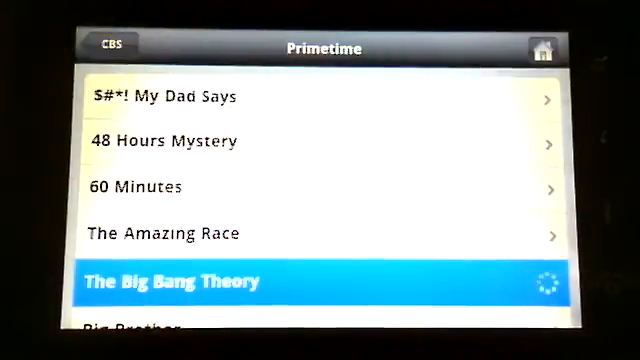
click(180, 280)
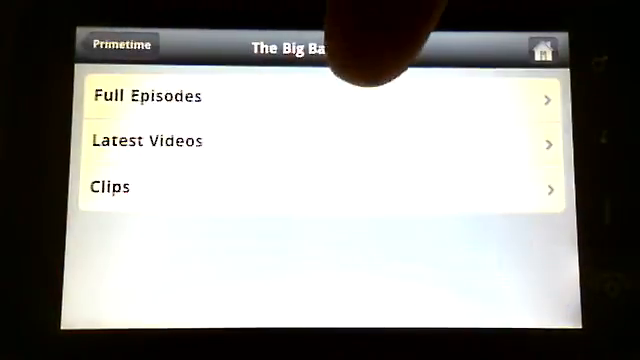